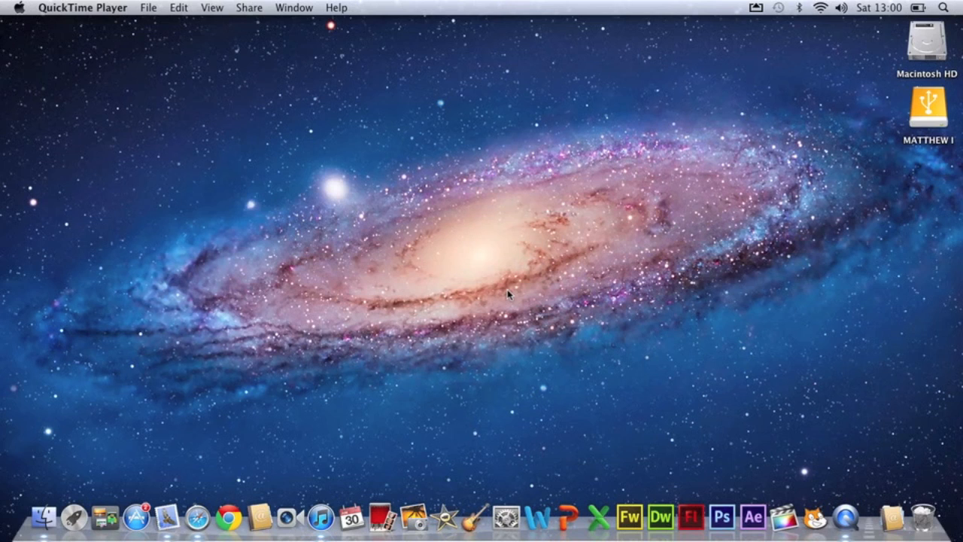
{"action": "mouse_move", "coordinate": [448, 262]}
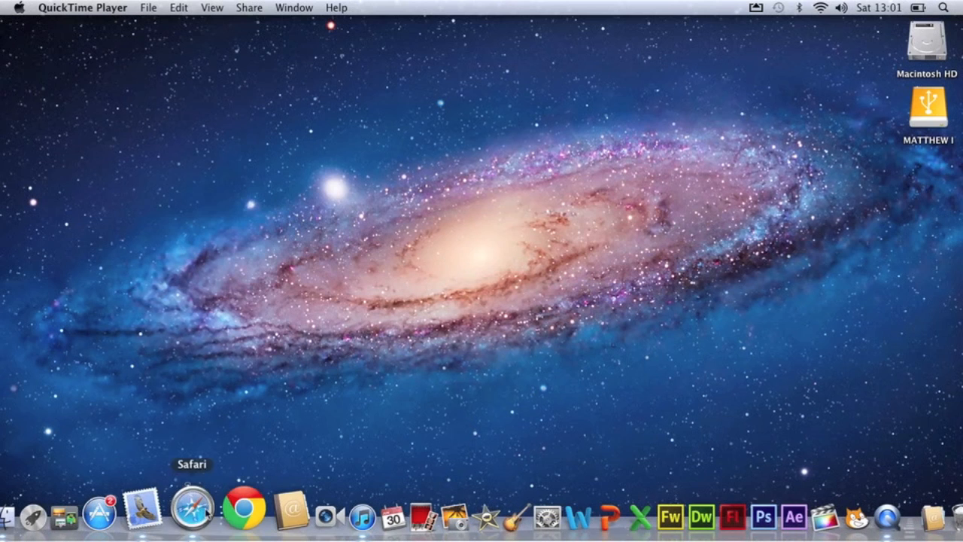
Visit airserverapp.com's Download page in Safari and review the Mac 7 Day Trial in the pricing table.
{"action": "left_click", "coordinate": [189, 519]}
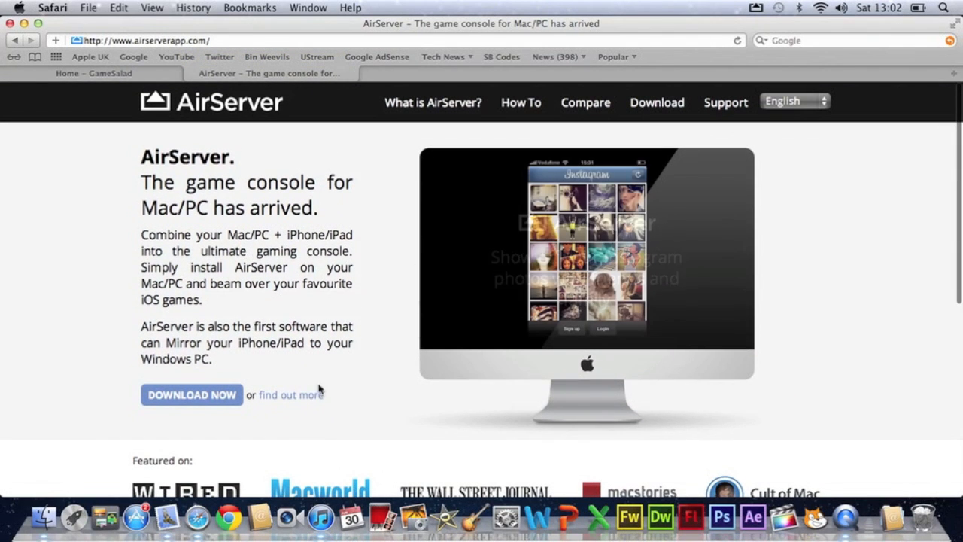
{"action": "left_click", "coordinate": [193, 394]}
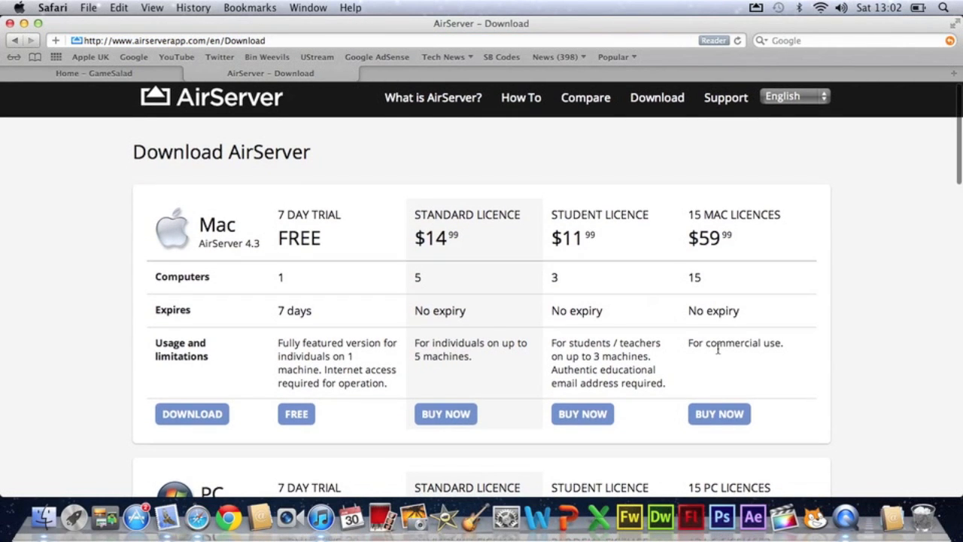
{"action": "scroll", "scroll_direction": "down", "scroll_amount": 3}
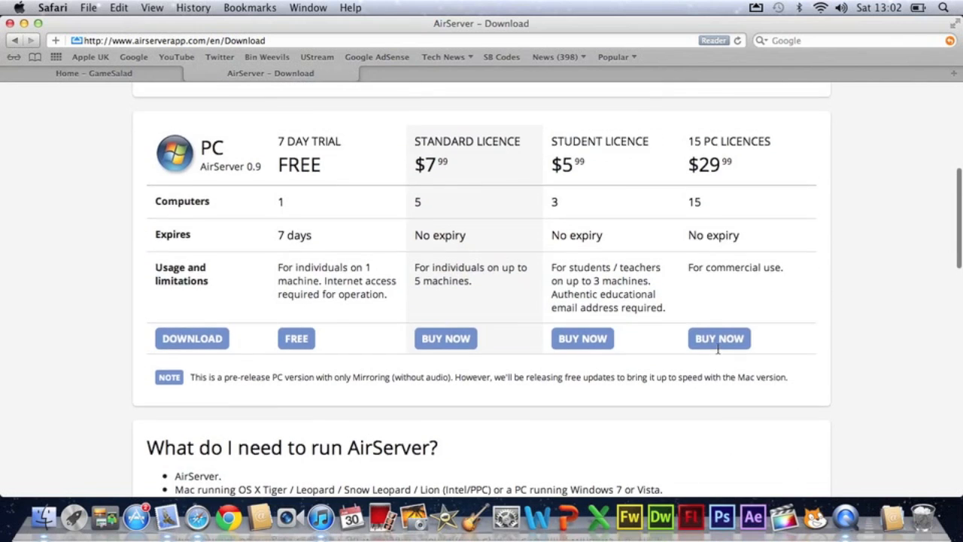
{"action": "scroll", "scroll_direction": "up", "scroll_amount": 3}
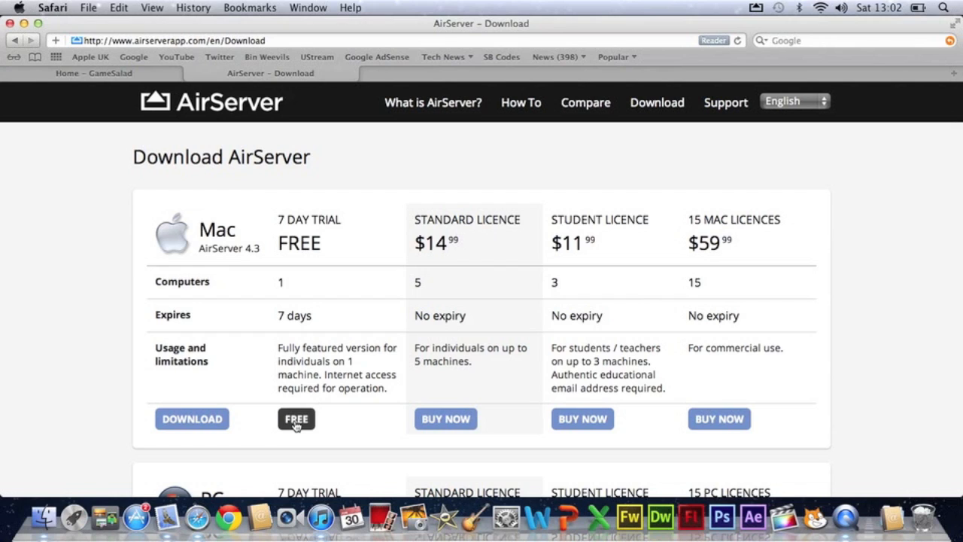
{"action": "mouse_move", "coordinate": [70, 108]}
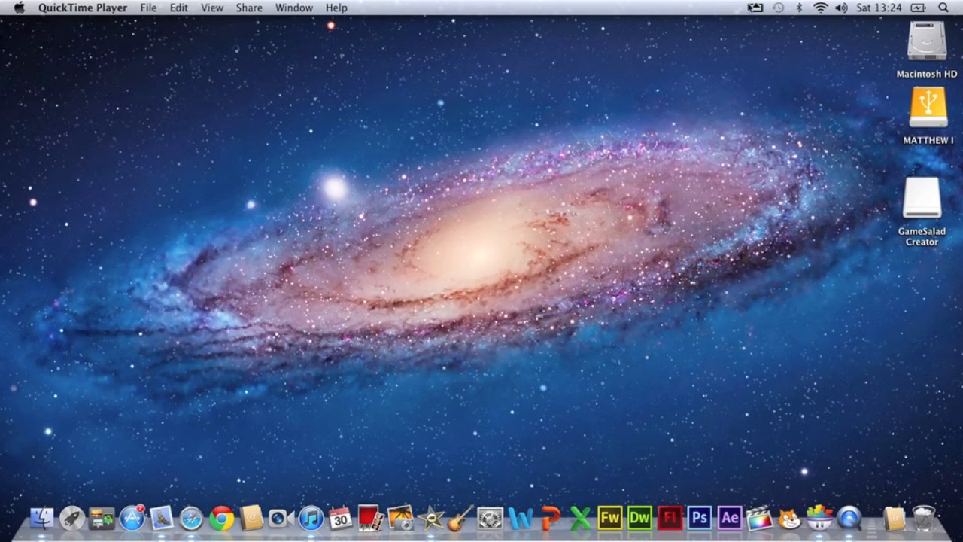
{"action": "left_click", "coordinate": [754, 9]}
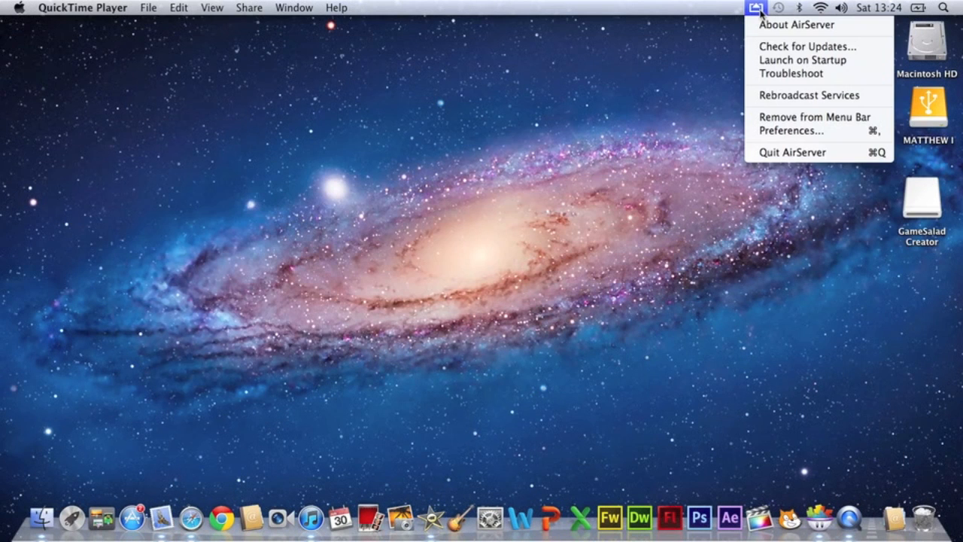
{"action": "left_click", "coordinate": [791, 24]}
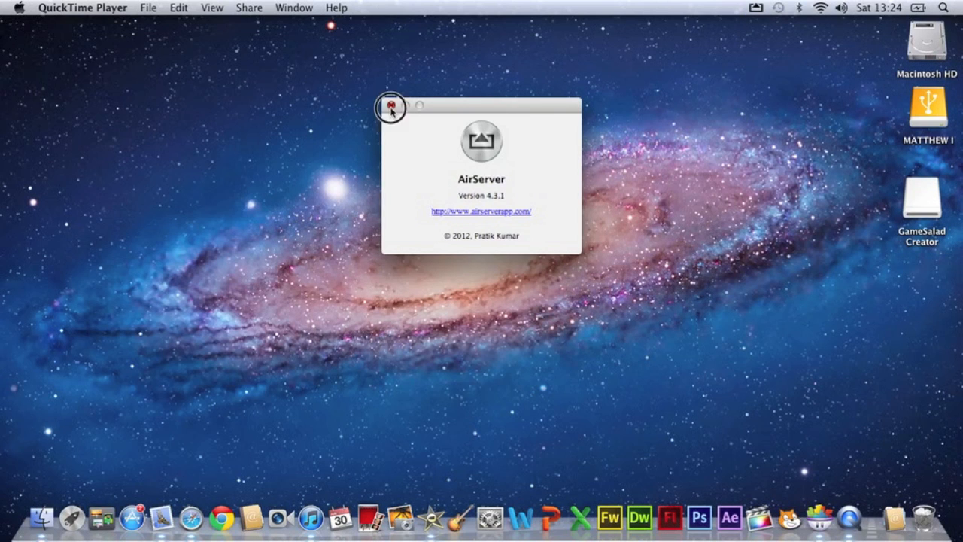
{"action": "left_click", "coordinate": [393, 105]}
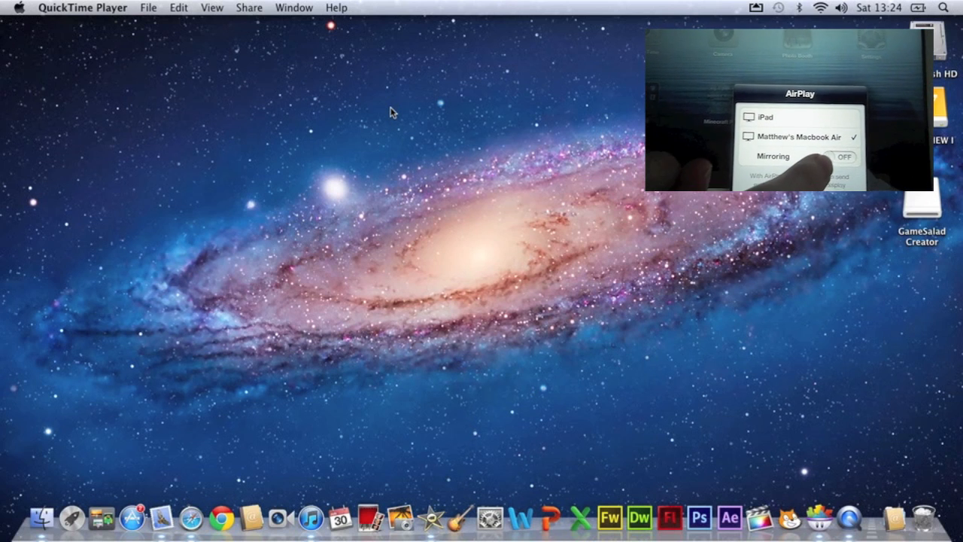
Bring up the AirServer mirror window showing the iPad home screen at 1024×768.
{"action": "left_click", "coordinate": [849, 157]}
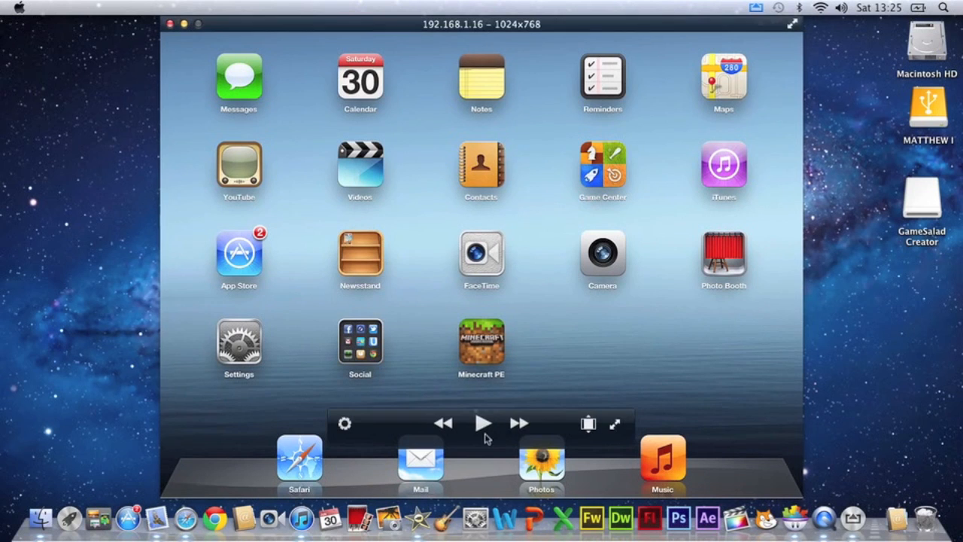
{"action": "mouse_move", "coordinate": [916, 391]}
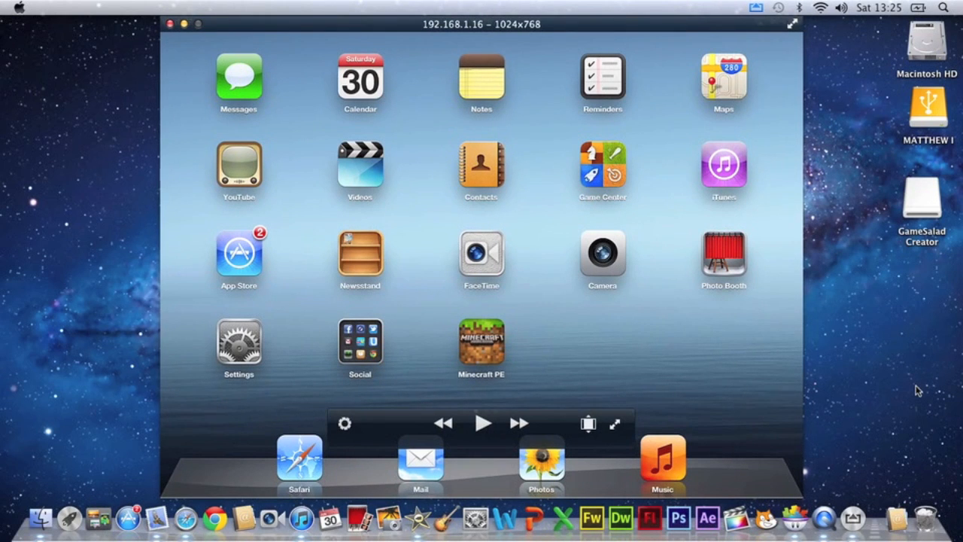
Deselect the AirServer window so its title bar and playback controls fade from the mirrored screen.
{"action": "left_click", "coordinate": [479, 82]}
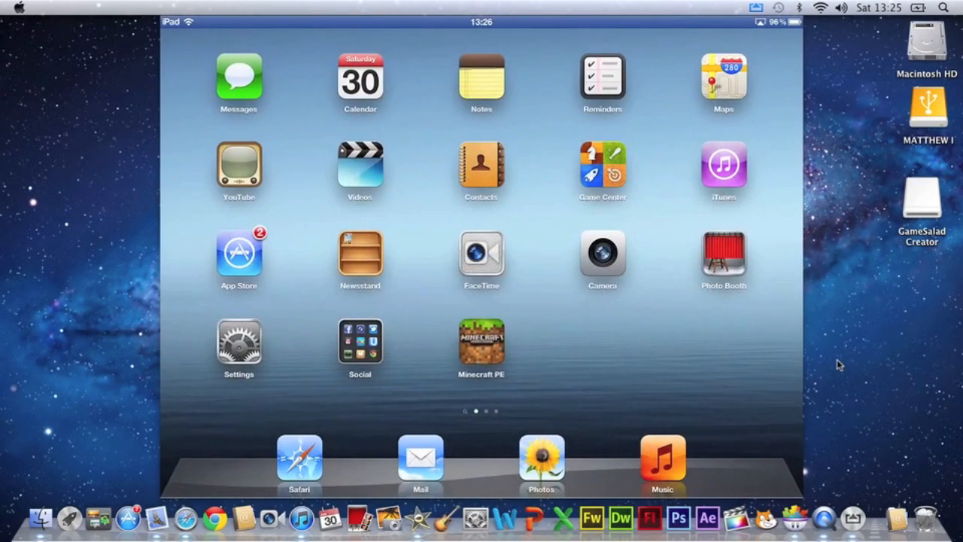
{"action": "left_click", "coordinate": [481, 75]}
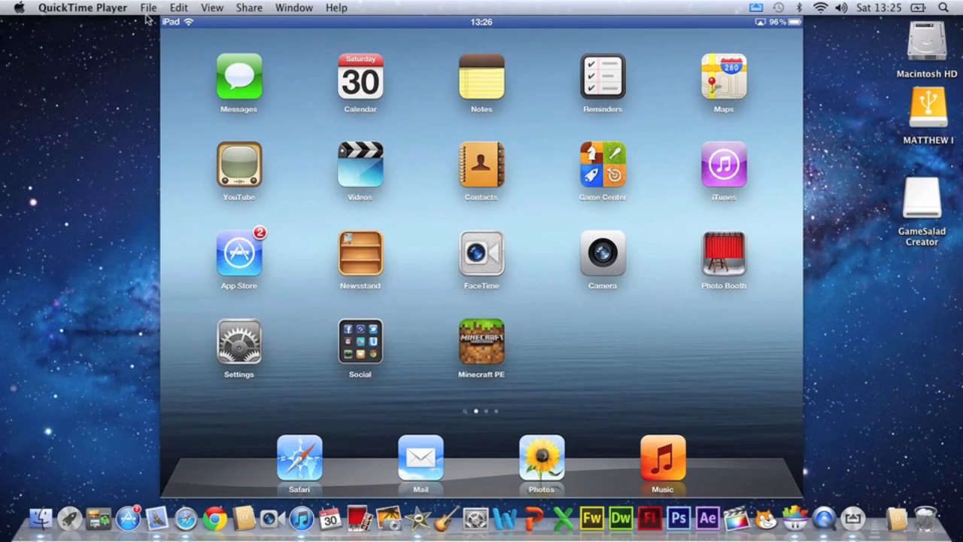
{"action": "left_click", "coordinate": [149, 7]}
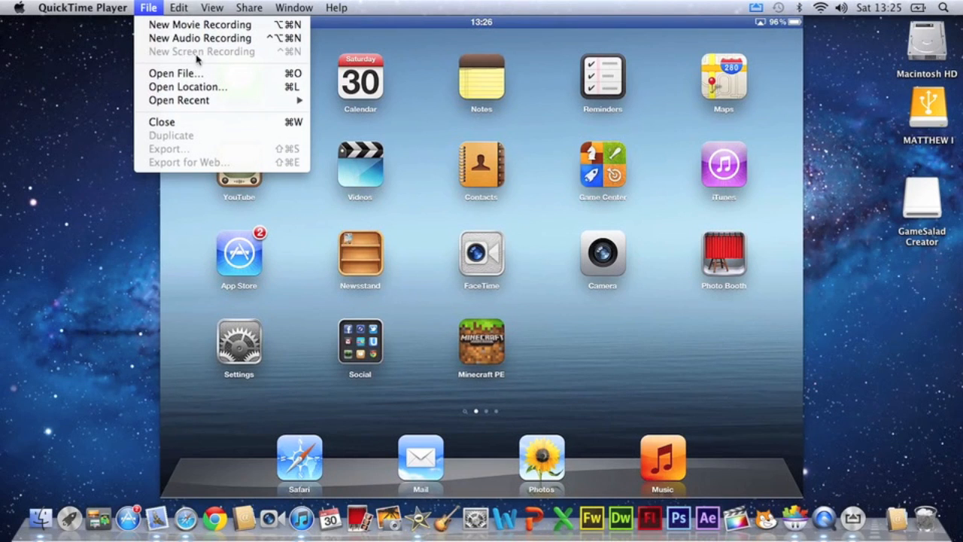
{"action": "mouse_move", "coordinate": [223, 58]}
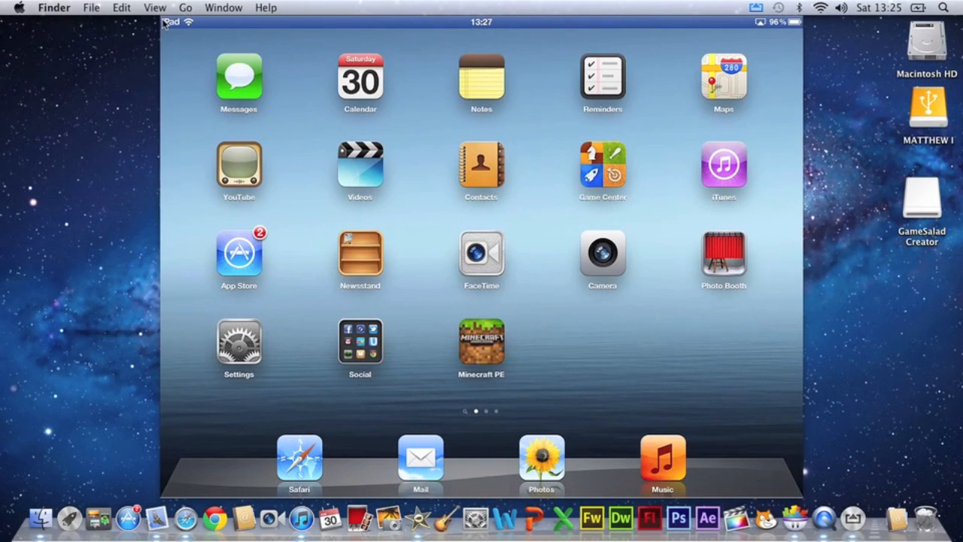
{"action": "mouse_move", "coordinate": [416, 174]}
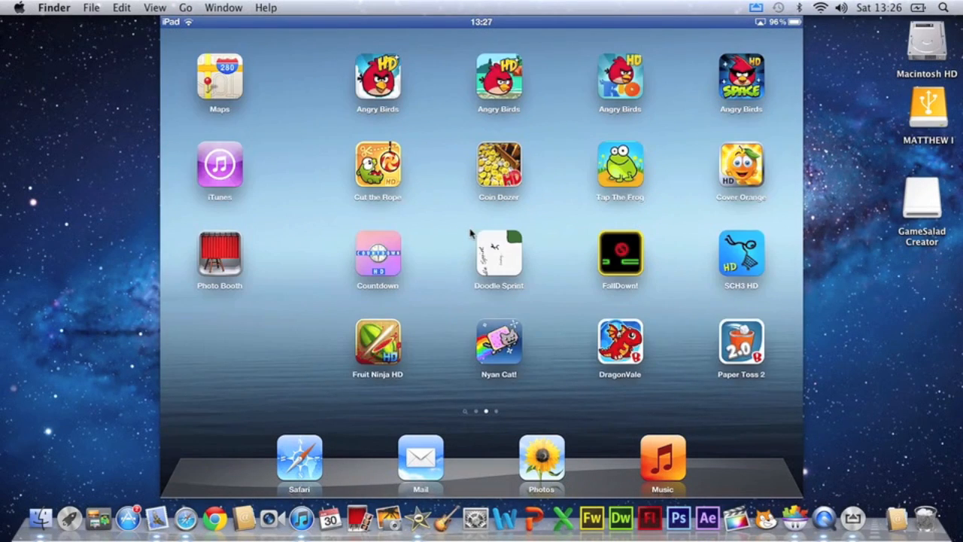
{"action": "scroll", "scroll_direction": "left", "scroll_amount": 3}
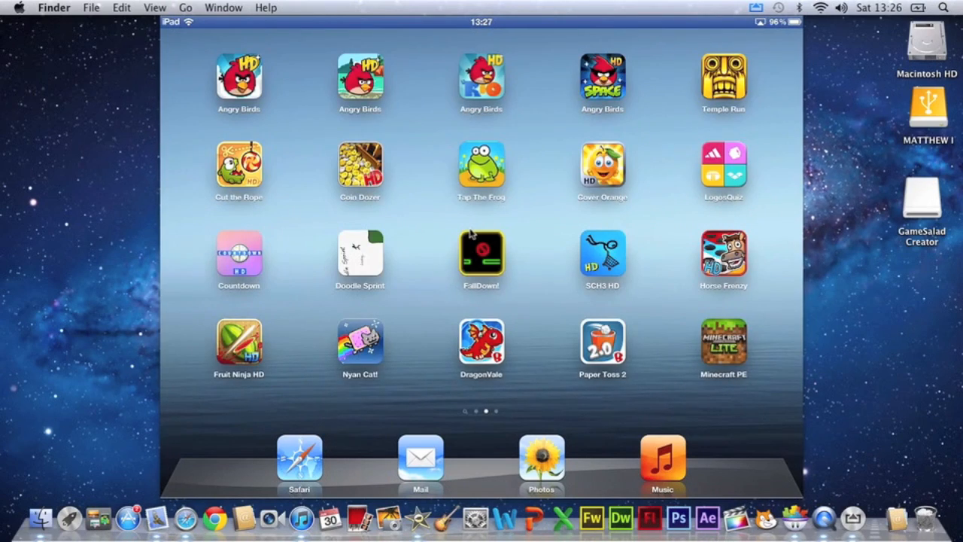
{"action": "scroll", "scroll_direction": "left", "scroll_amount": 3}
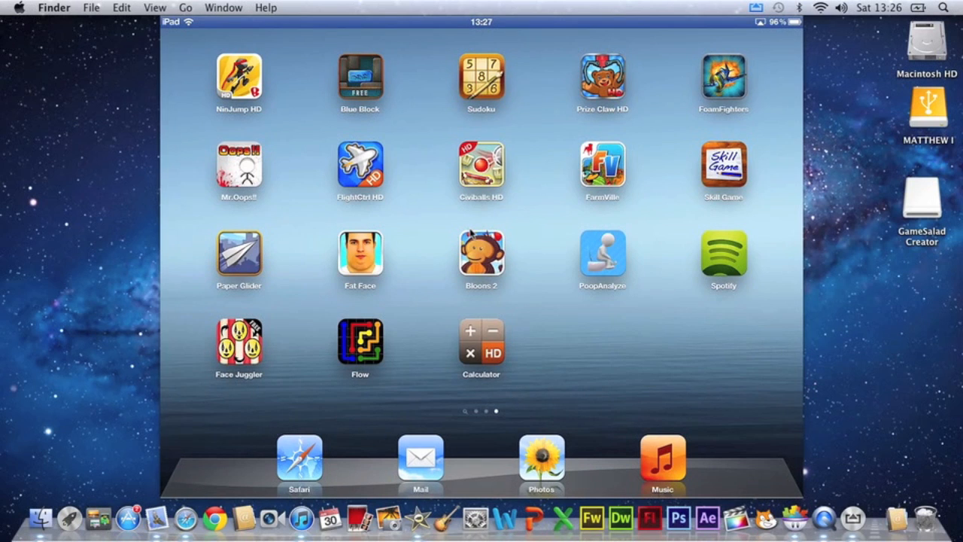
{"action": "scroll", "scroll_direction": "left", "scroll_amount": 3}
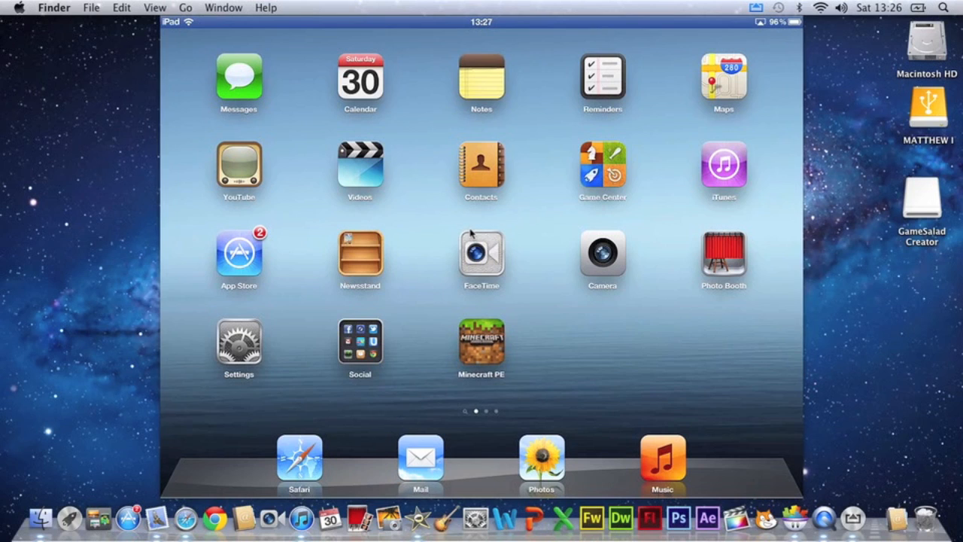
{"action": "mouse_move", "coordinate": [344, 241]}
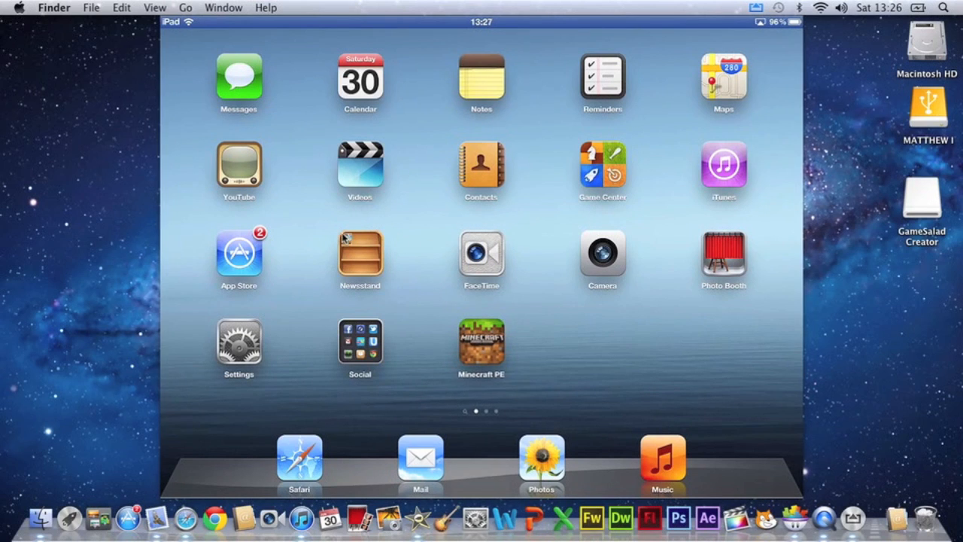
{"action": "mouse_move", "coordinate": [316, 241]}
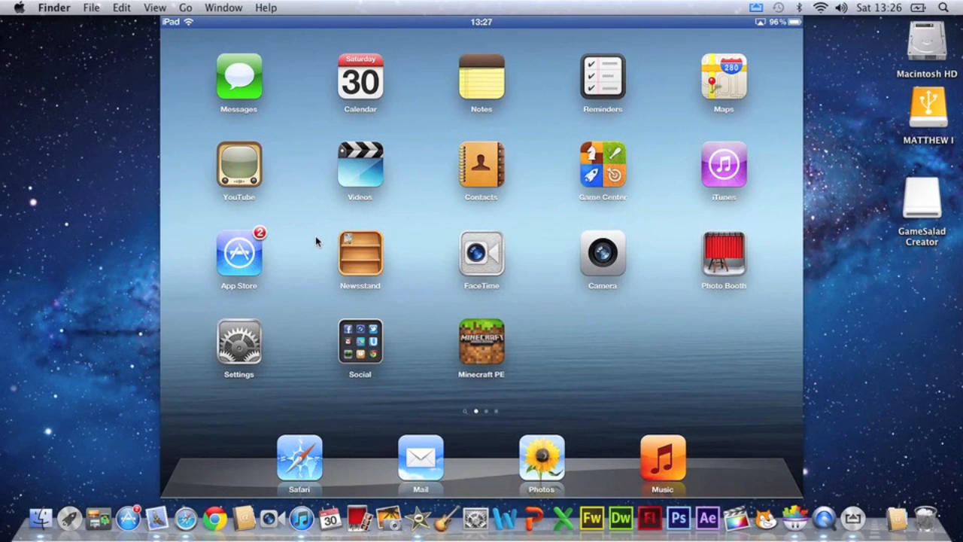
{"action": "mouse_move", "coordinate": [400, 286]}
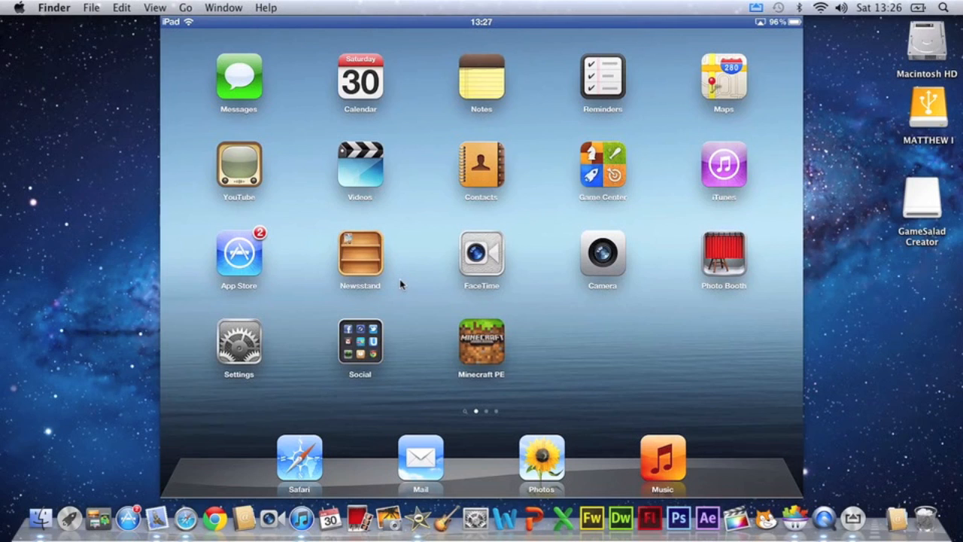
{"action": "mouse_move", "coordinate": [827, 328]}
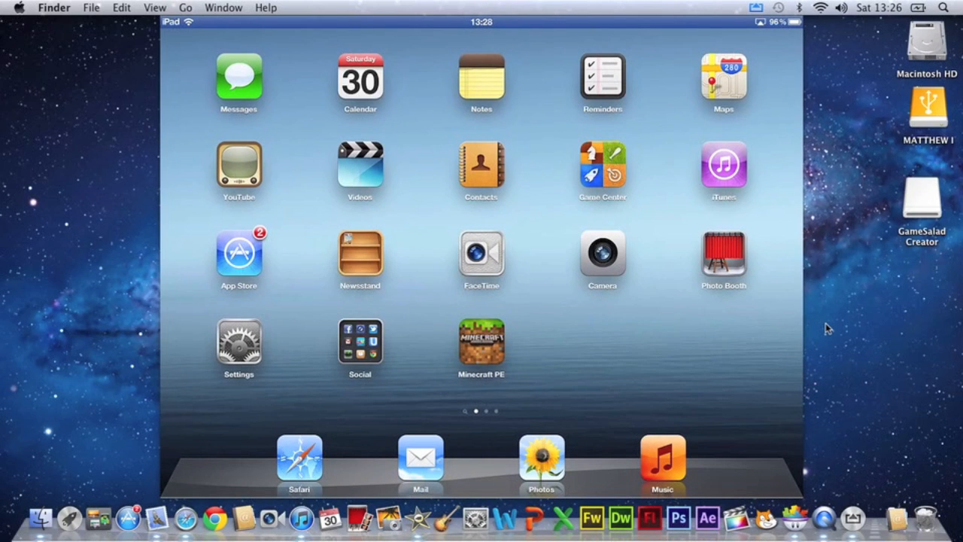
{"action": "mouse_move", "coordinate": [139, 132]}
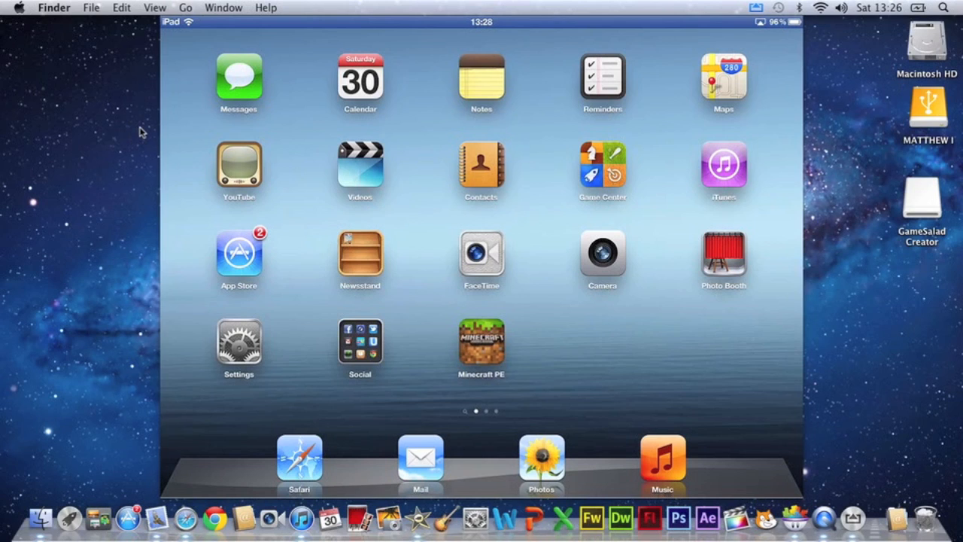